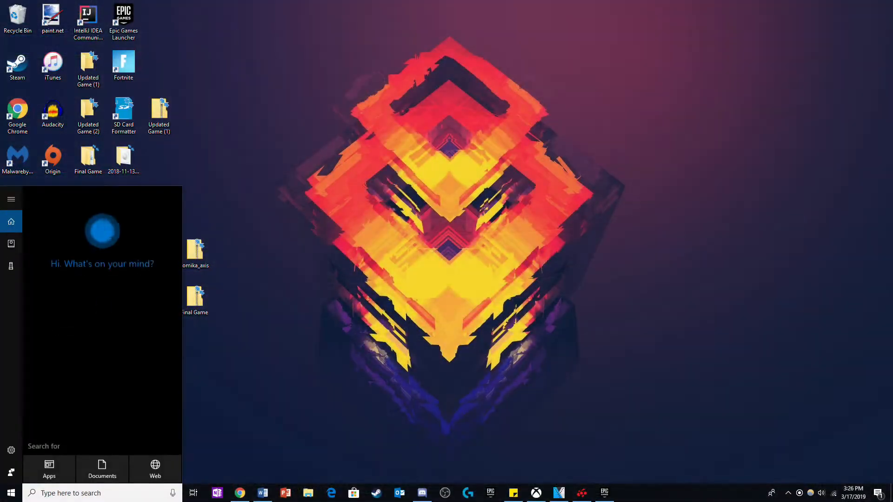
Open the Roaming AppData folder via Windows Search with %appdata.
{"action": "type", "text": "%app"}
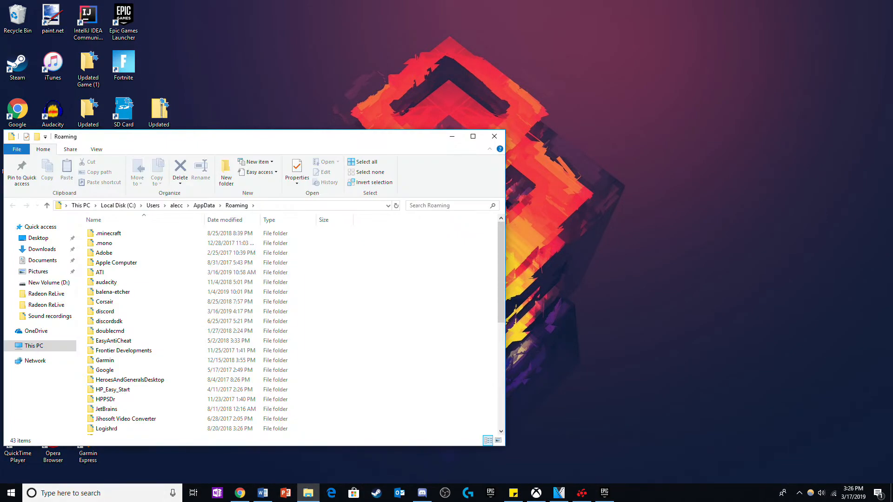
Navigate to AppData\Local\FortniteGame\Saved\Config\WindowsClient.
{"action": "left_click", "coordinate": [202, 204]}
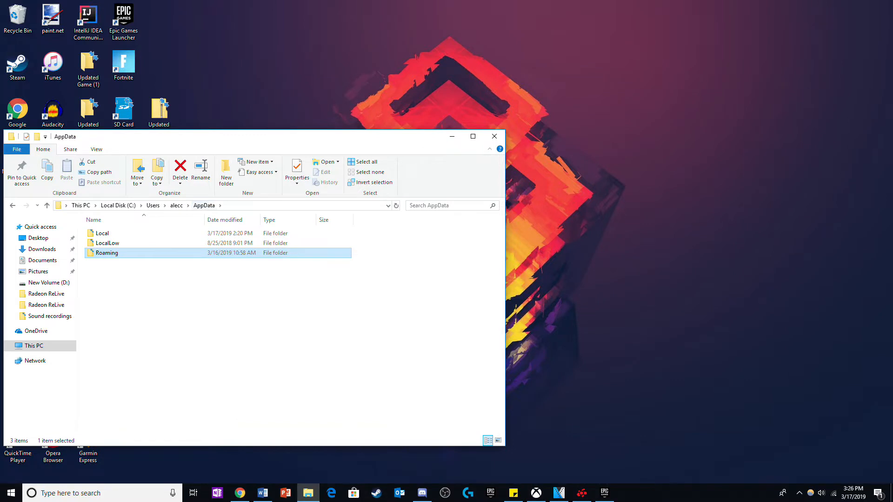
{"action": "double_click", "coordinate": [102, 233]}
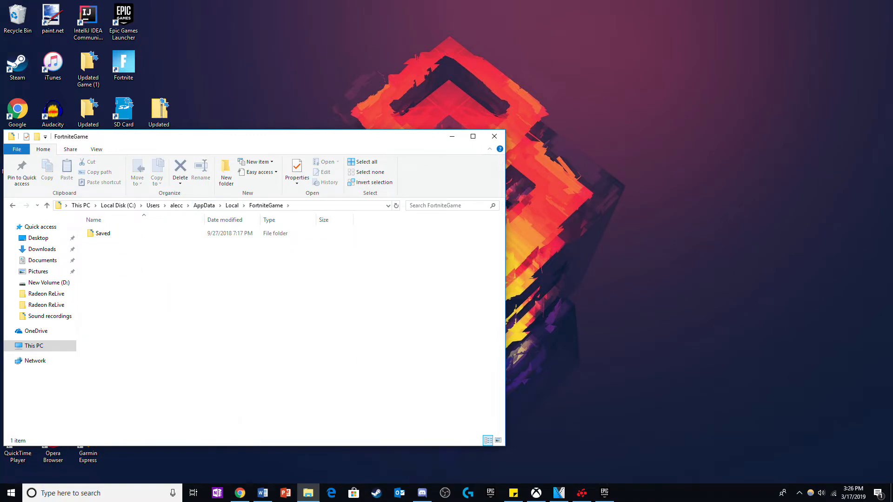
{"action": "double_click", "coordinate": [102, 233]}
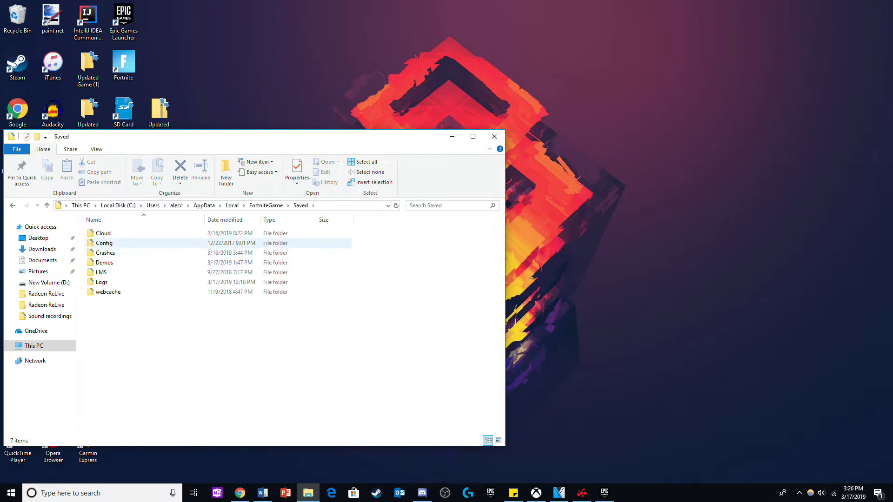
{"action": "double_click", "coordinate": [104, 243]}
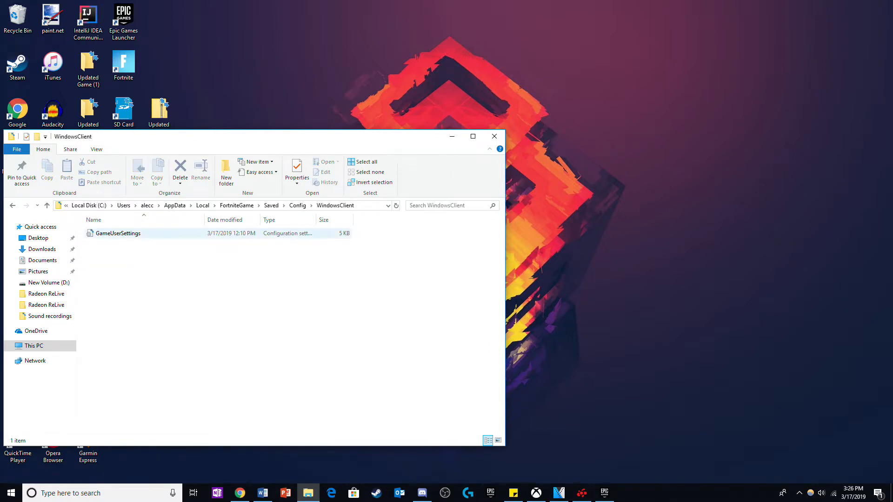
Check GameUserSettings' properties, then open the file in Notepad.
{"action": "left_click", "coordinate": [118, 233]}
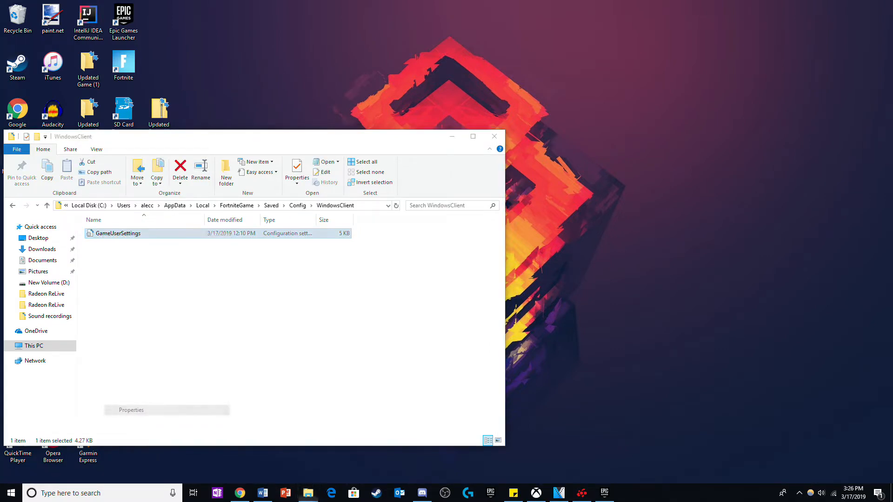
{"action": "left_click", "coordinate": [295, 171]}
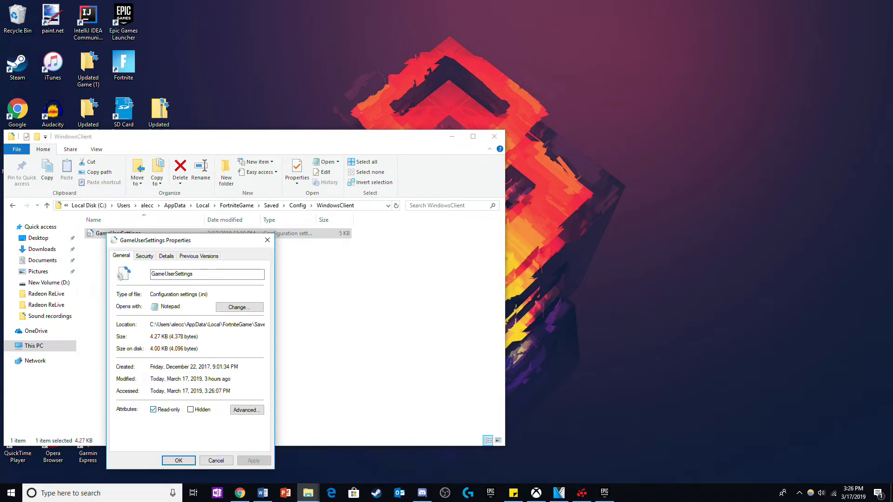
{"action": "left_click", "coordinate": [152, 409]}
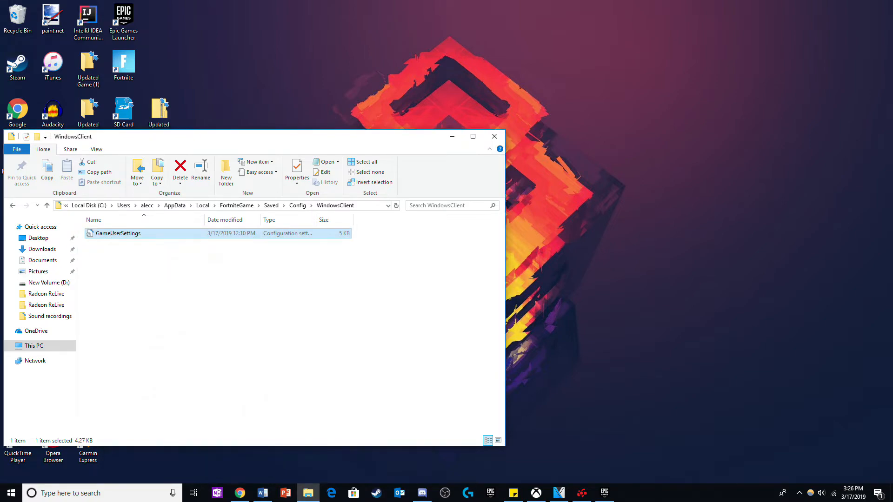
{"action": "double_click", "coordinate": [117, 233]}
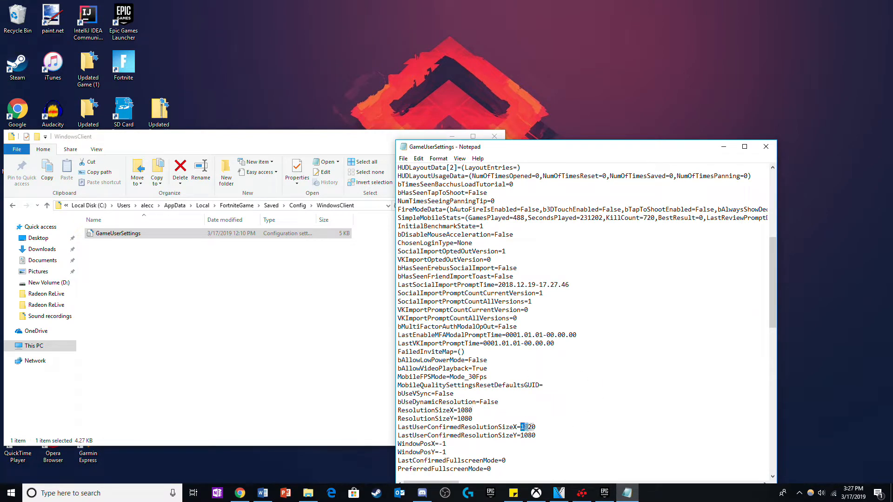
Set ResolutionSize, LastUserConfirmedResolutionSize and DesiredScreen width/height entries to 1080.
{"action": "scroll", "scroll_direction": "down", "scroll_amount": 3}
{"action": "type", "text": "80"}
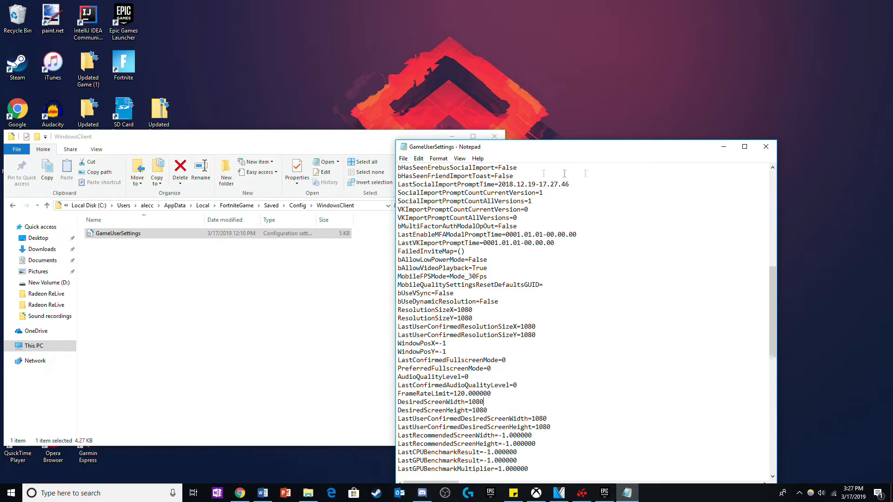
{"action": "right_click", "coordinate": [118, 233]}
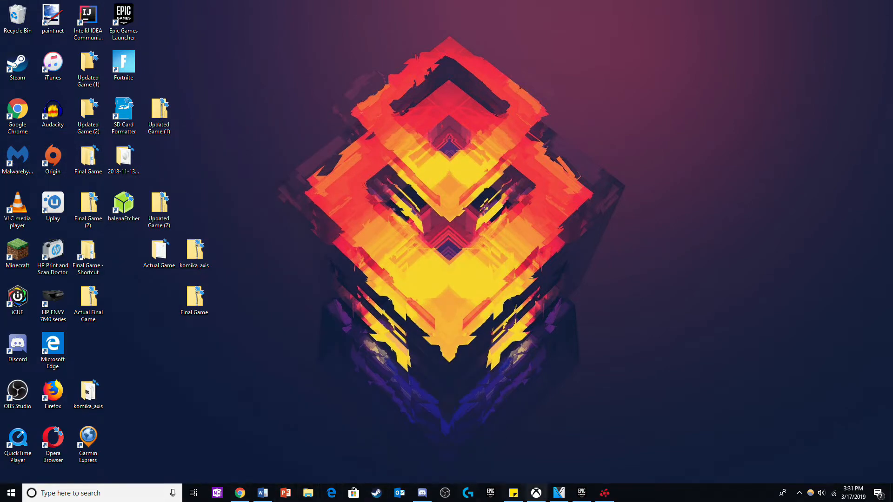
Create and save a 1080 × 1080 custom resolution at 60 Hz for Display 1 in Radeon Settings.
{"action": "left_click", "coordinate": [603, 493]}
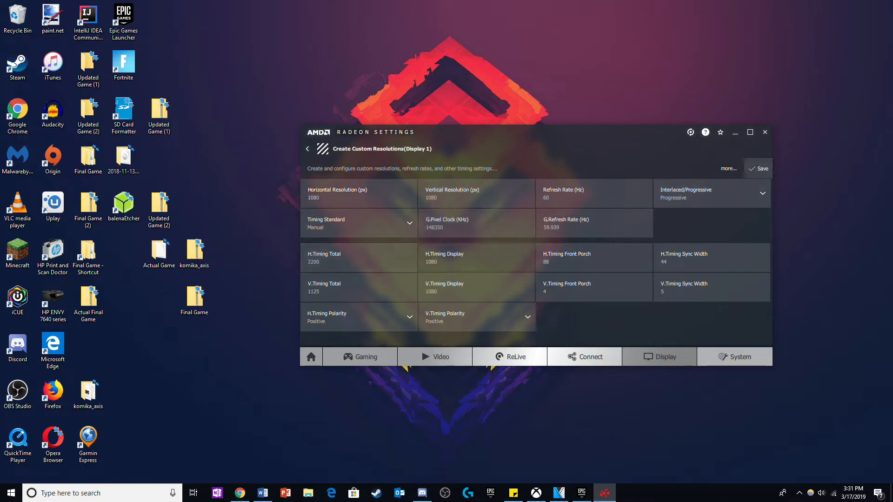
{"action": "left_click", "coordinate": [308, 149]}
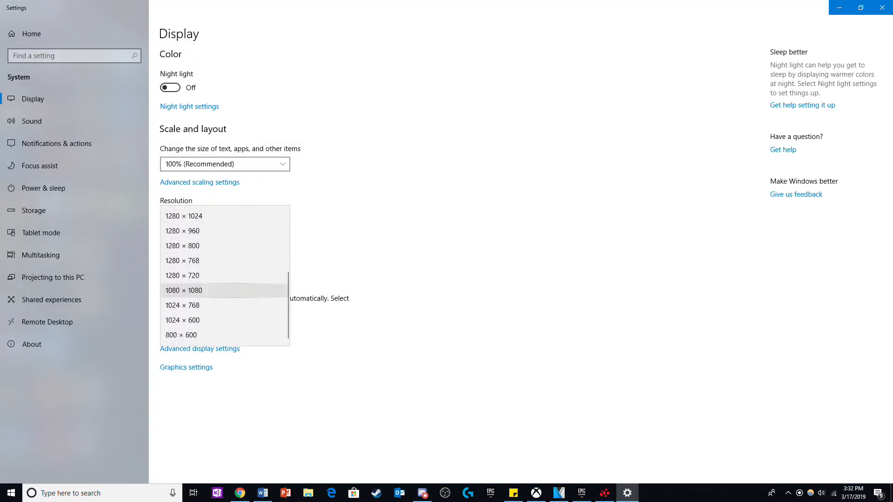
Apply 1080 × 1080 as the Windows display resolution and keep the change.
{"action": "left_click", "coordinate": [183, 290]}
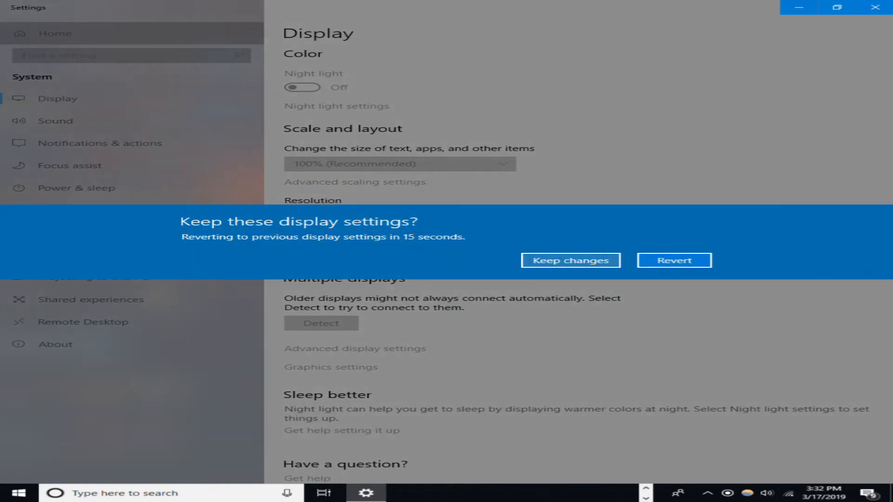
{"action": "left_click", "coordinate": [570, 260]}
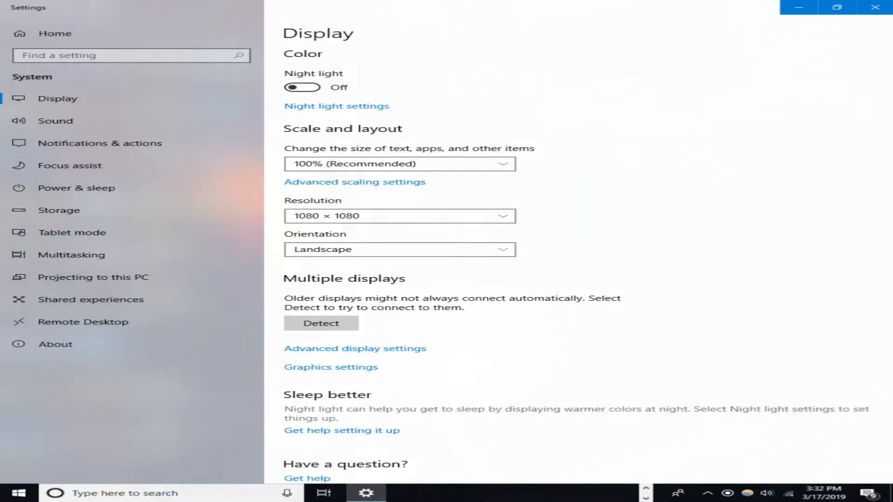